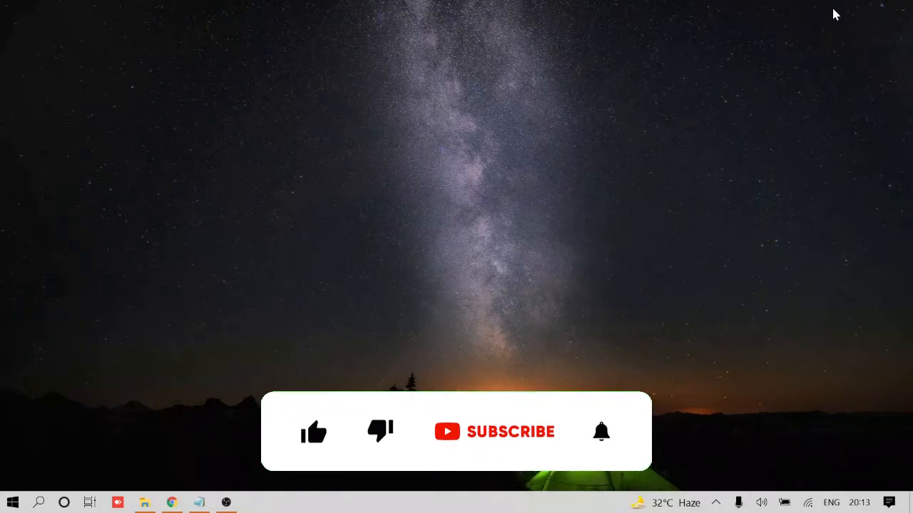
# Launch Brave from the taskbar so it shows the Google home page.
pyautogui.click(314, 430)
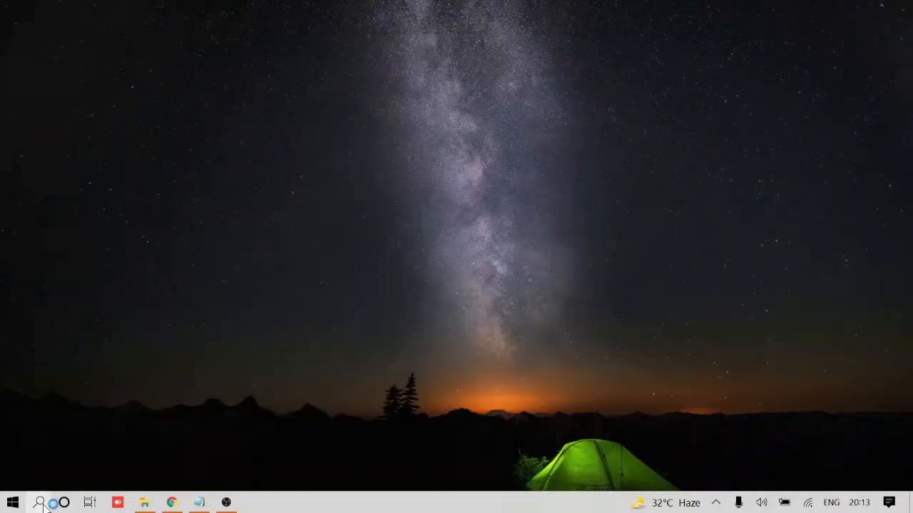
pyautogui.click(254, 502)
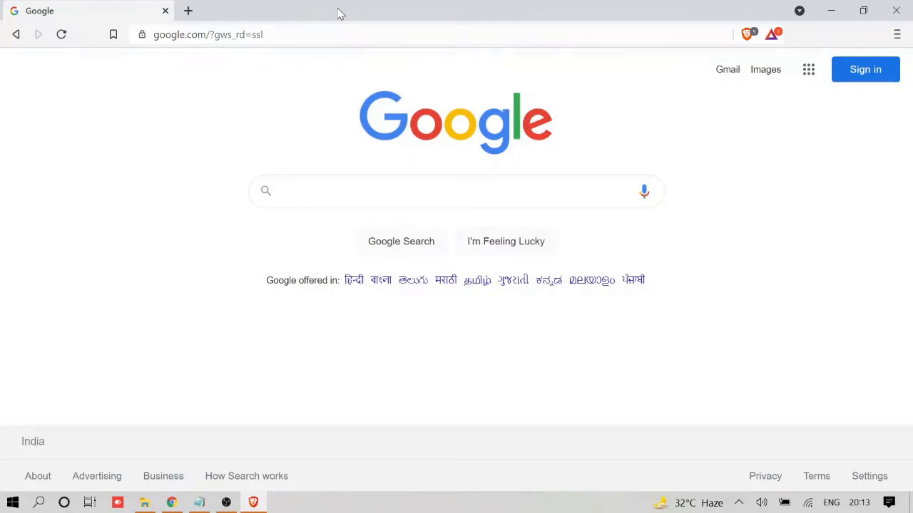
# Reach Clear browsing data through the Brave menu's More tools submenu.
pyautogui.click(456, 191)
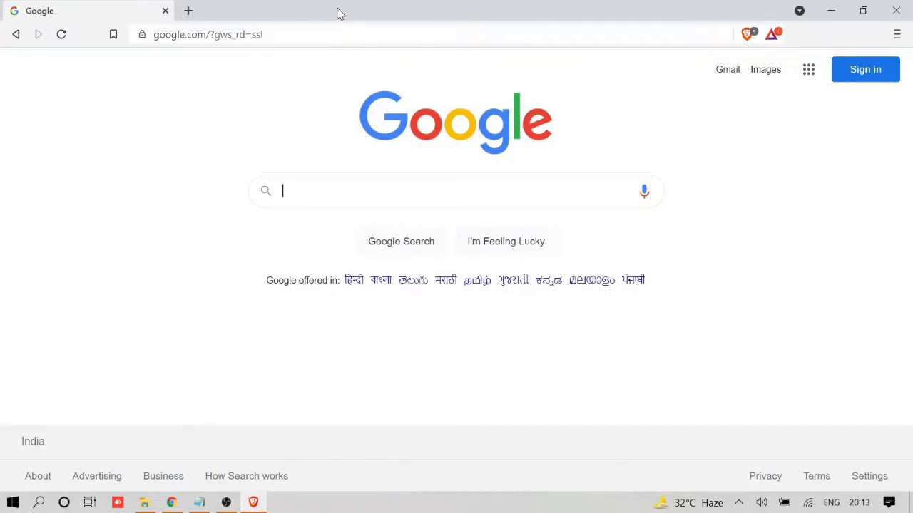
pyautogui.moveTo(617, 328)
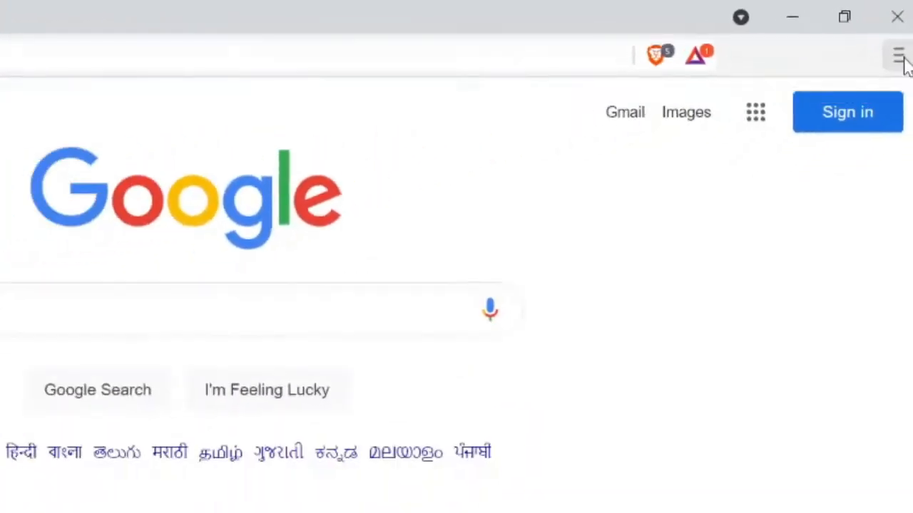
pyautogui.click(898, 56)
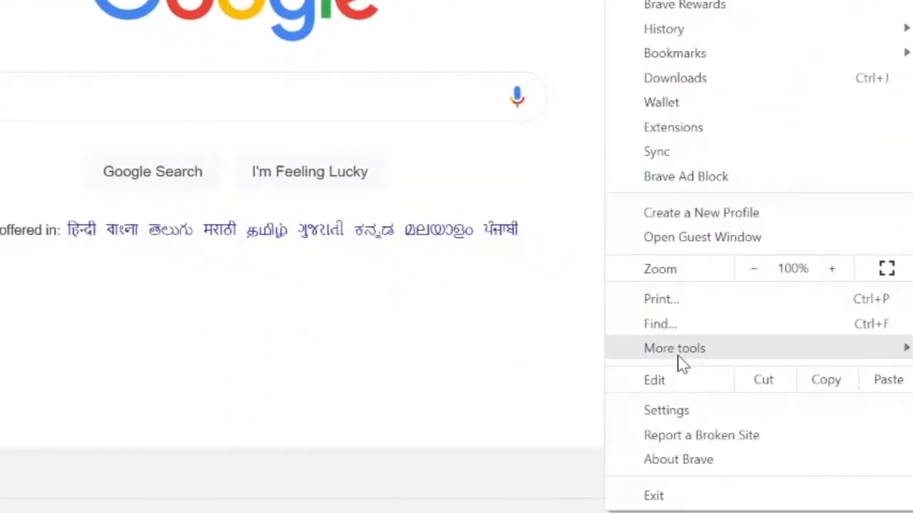
pyautogui.click(673, 348)
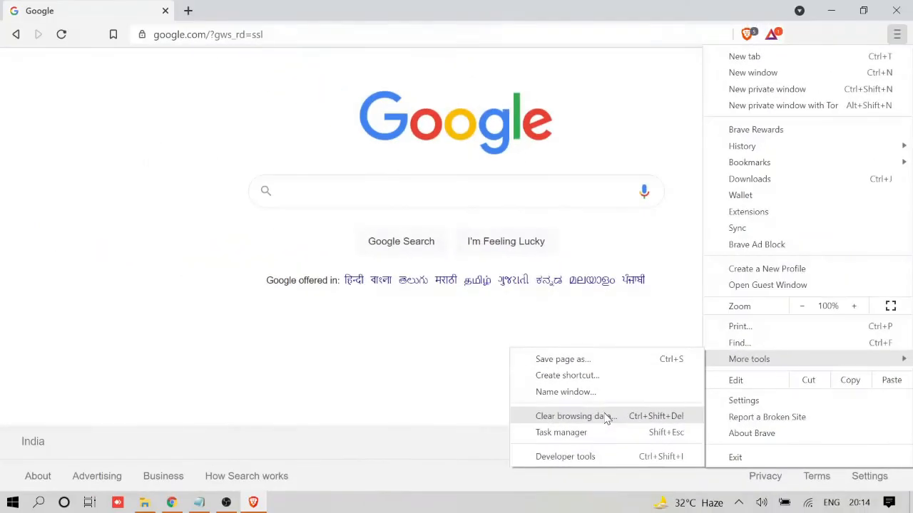
pyautogui.click(574, 417)
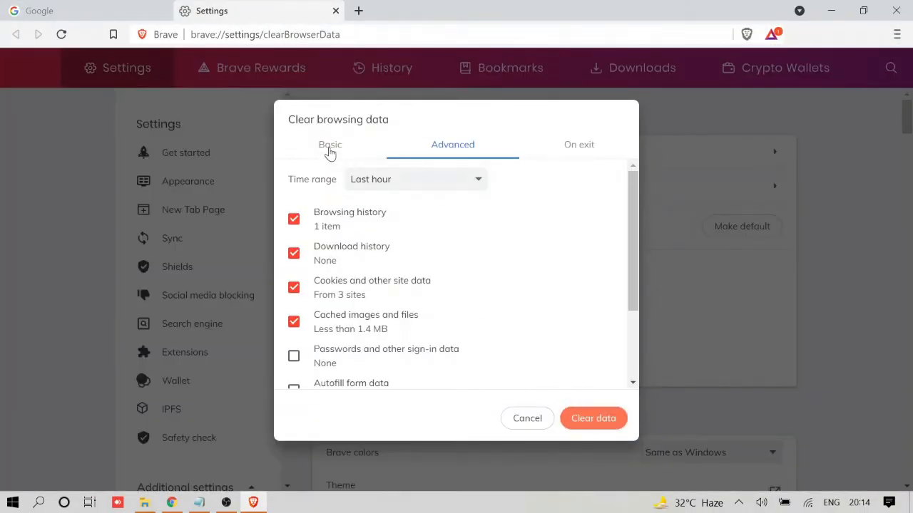
pyautogui.click(330, 144)
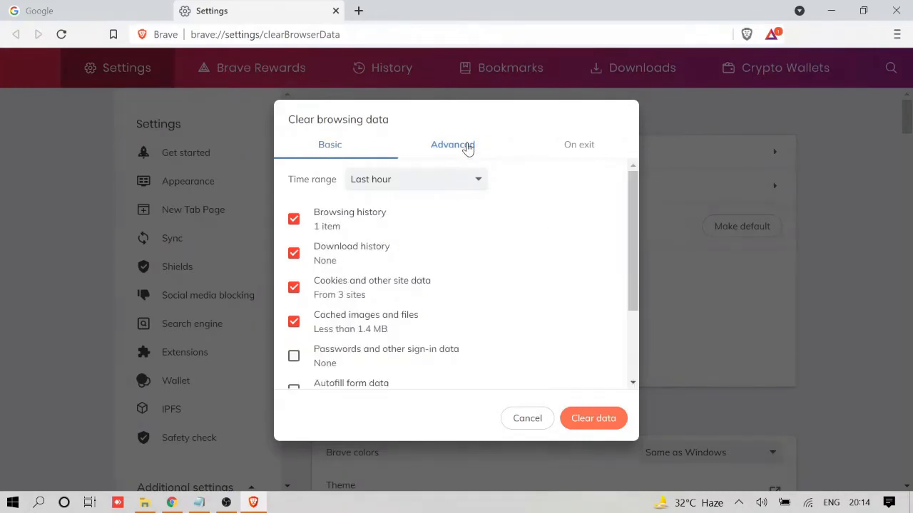
pyautogui.click(579, 144)
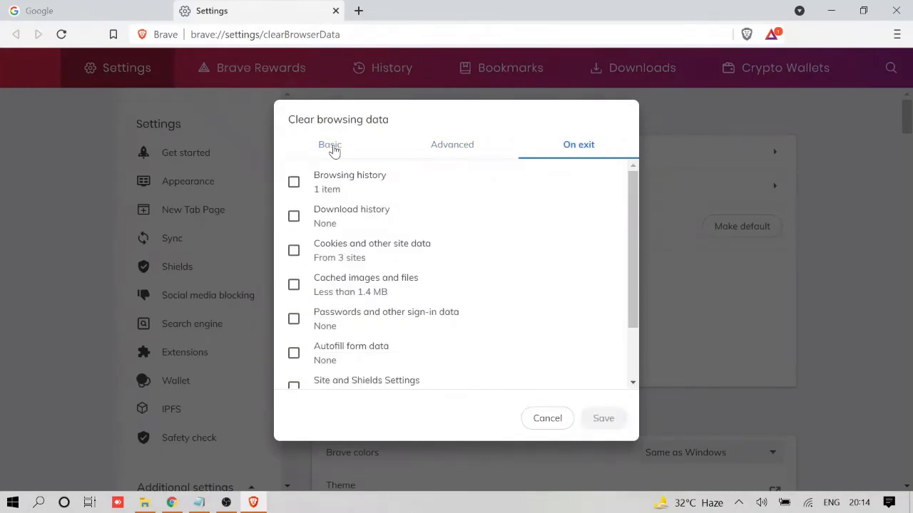
pyautogui.click(331, 144)
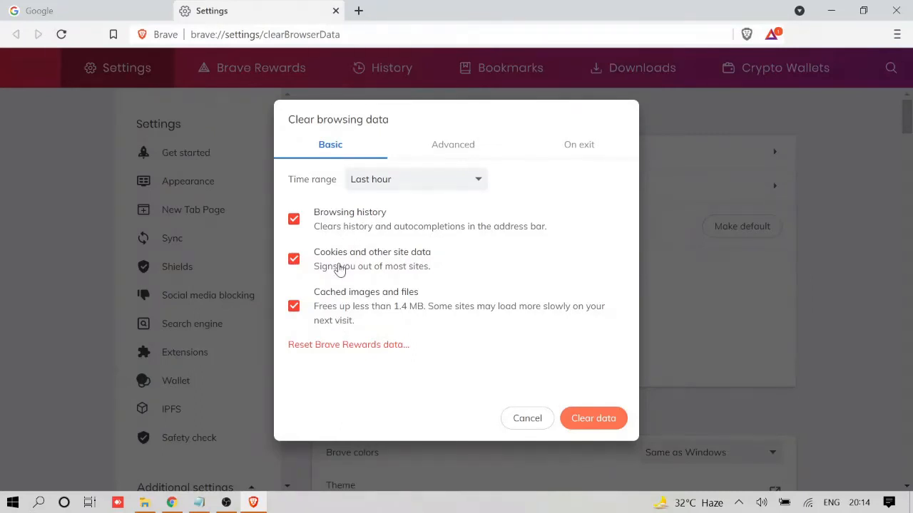
pyautogui.moveTo(357, 299)
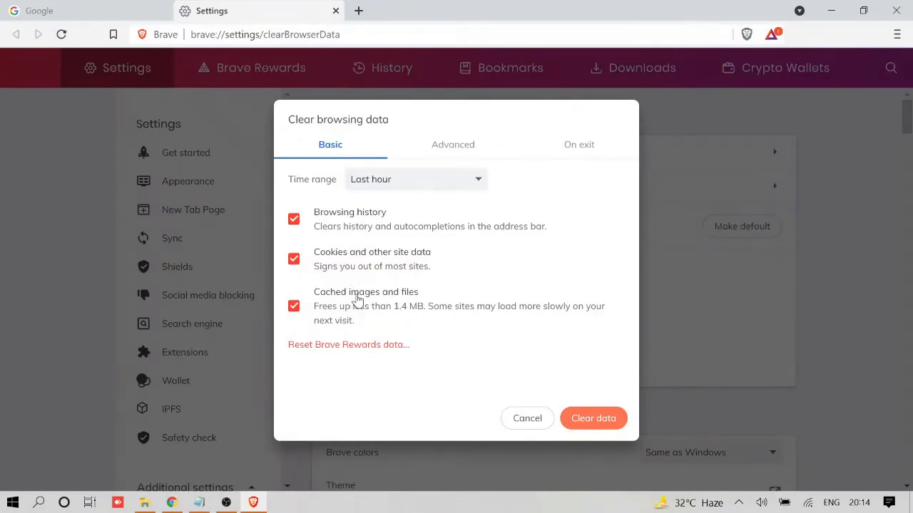
pyautogui.click(454, 144)
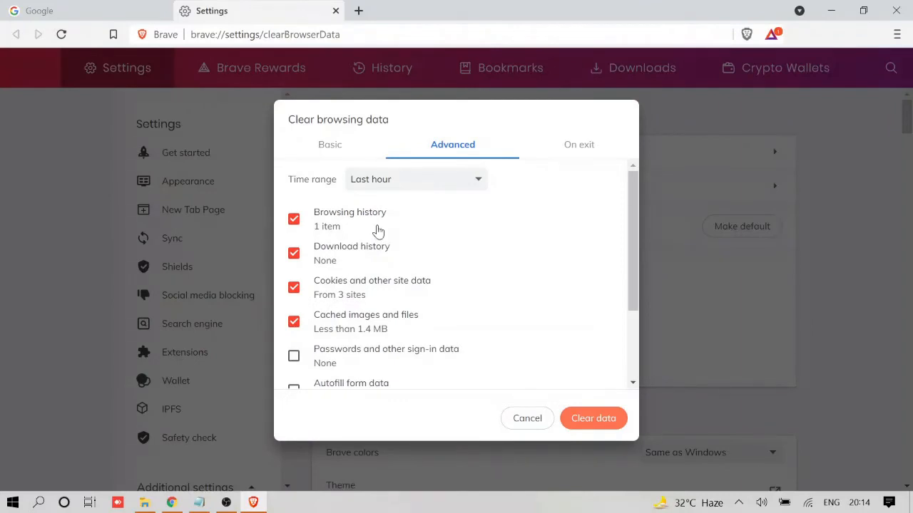
pyautogui.scroll(-3)
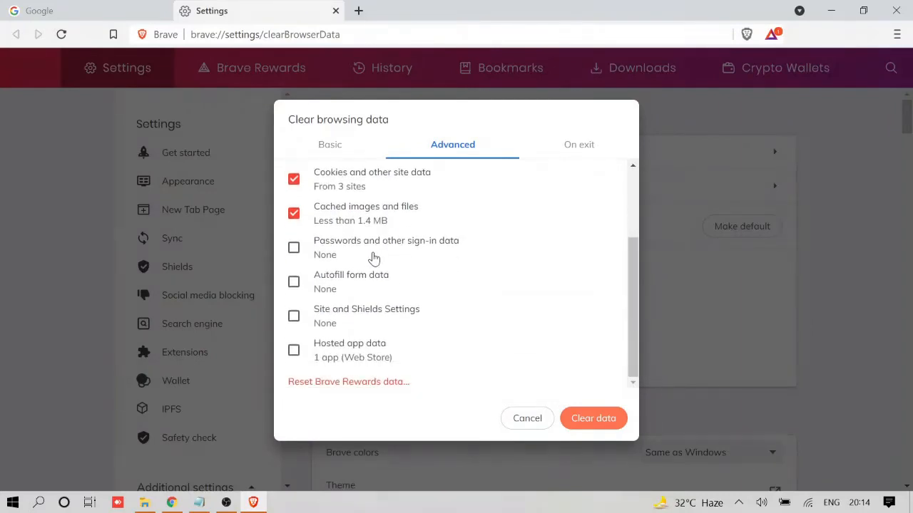
pyautogui.moveTo(378, 347)
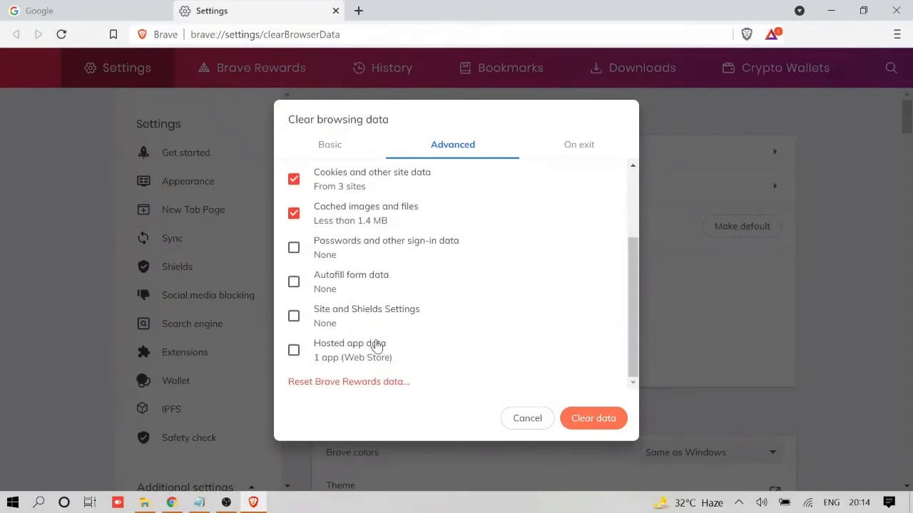
pyautogui.moveTo(390, 317)
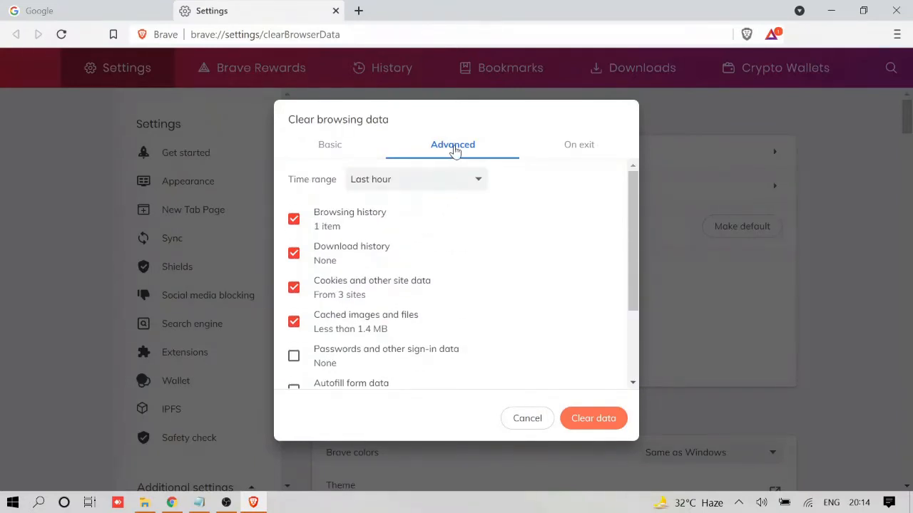
pyautogui.moveTo(457, 149)
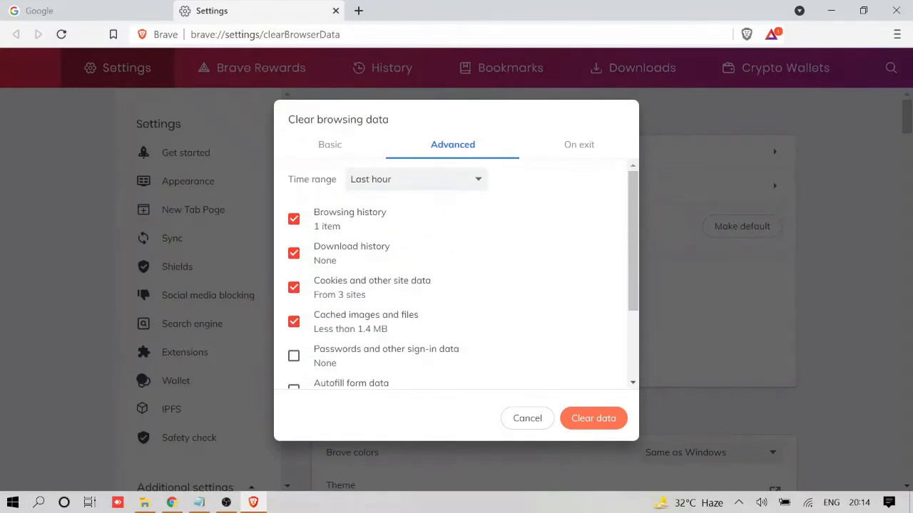
# Set the time range to All time and tick Site and Shields Settings and Hosted app data.
pyautogui.click(416, 179)
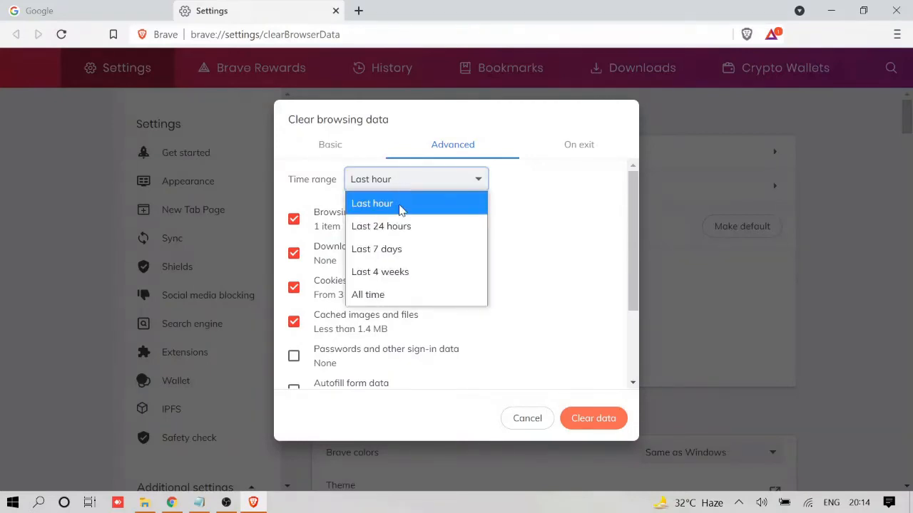
pyautogui.click(368, 294)
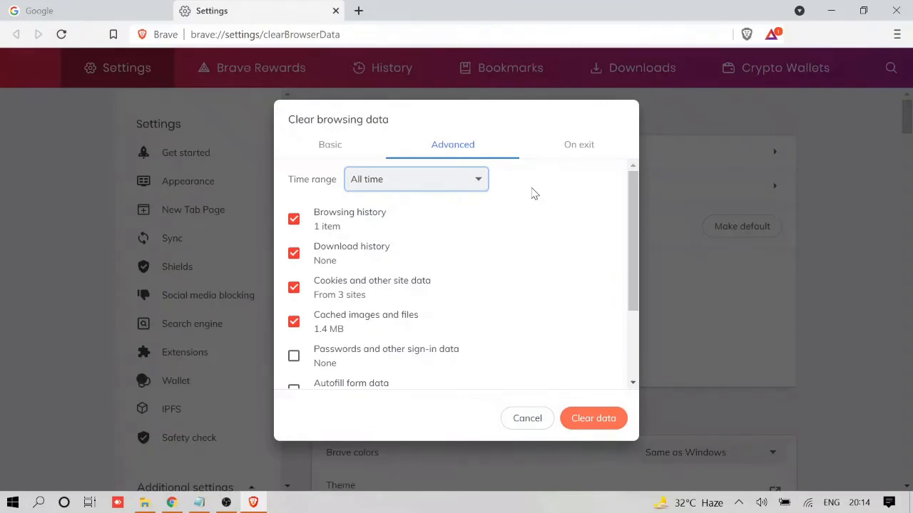
pyautogui.scroll(-3)
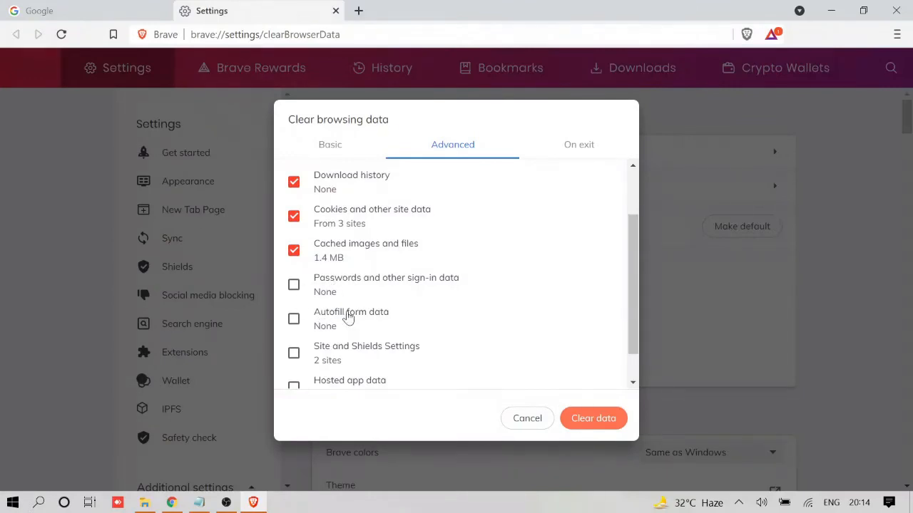
pyautogui.scroll(-3)
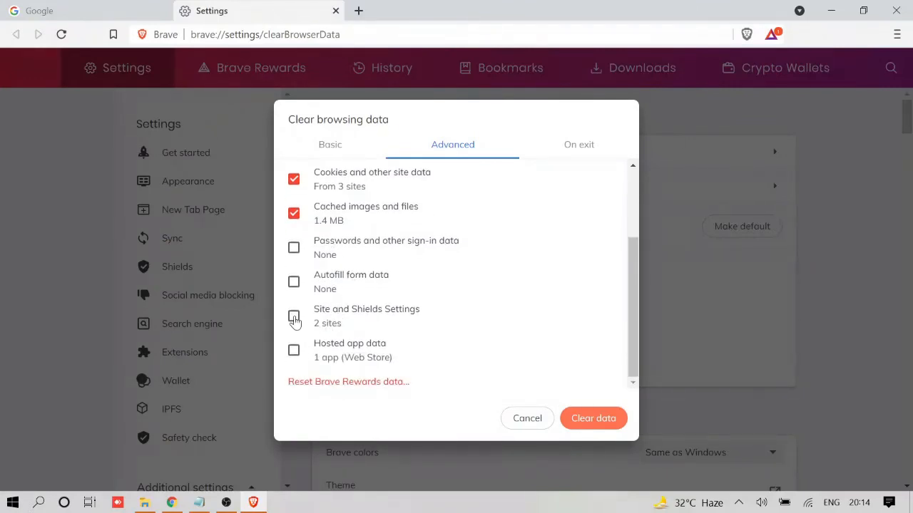
pyautogui.click(294, 317)
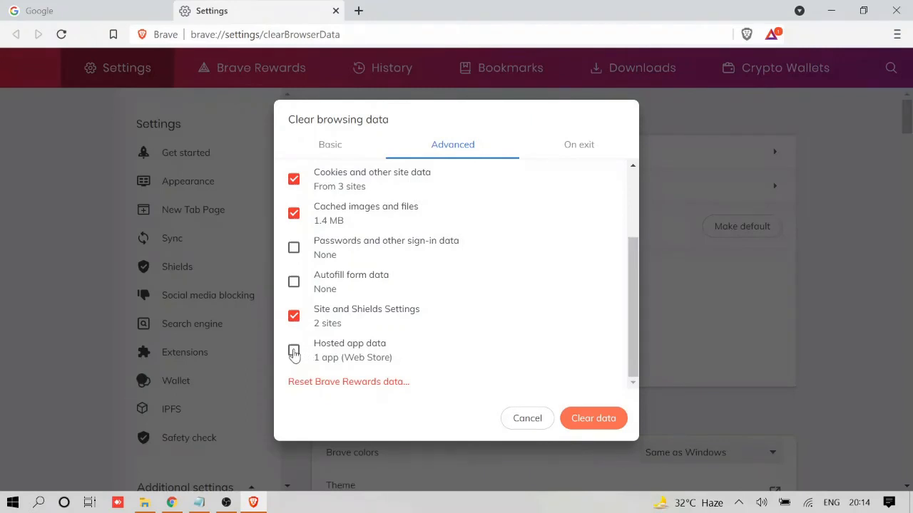
pyautogui.click(294, 350)
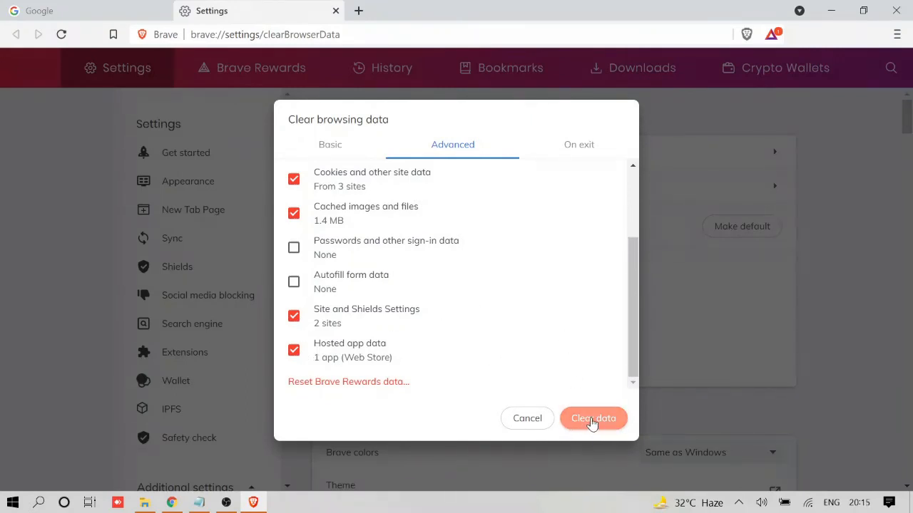
# Clear the selected browsing data, closing the dialog back to Settings.
pyautogui.click(593, 418)
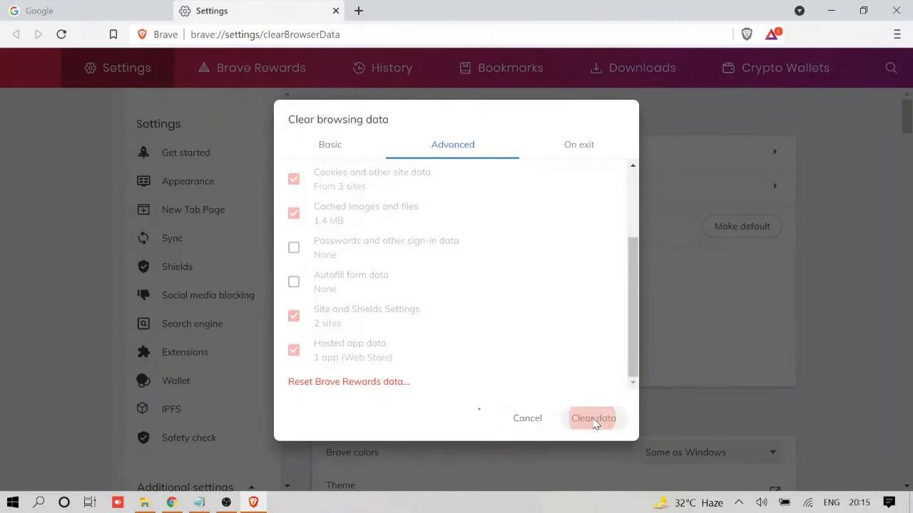
pyautogui.click(593, 418)
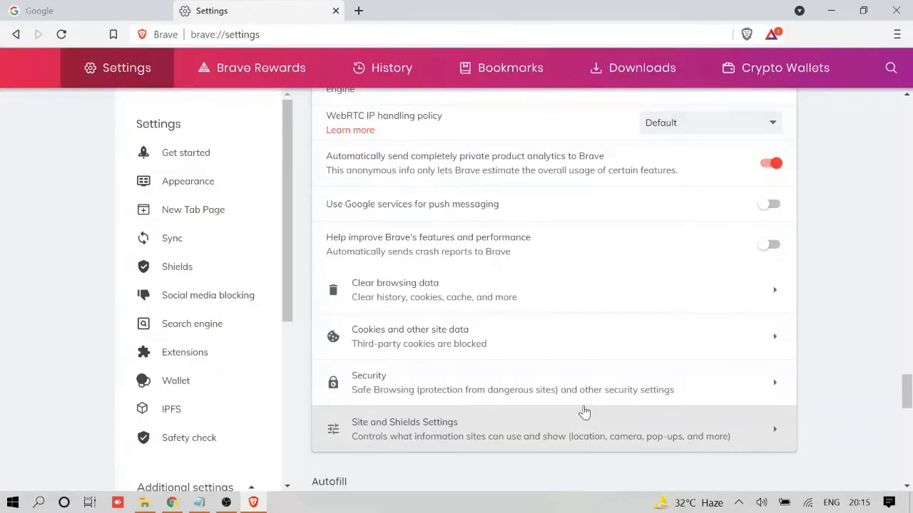
pyautogui.moveTo(524, 271)
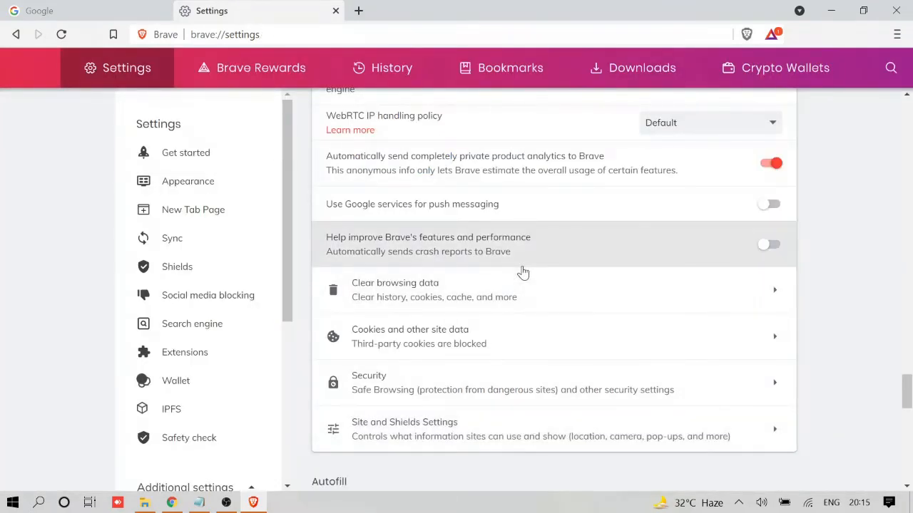
pyautogui.scroll(-3)
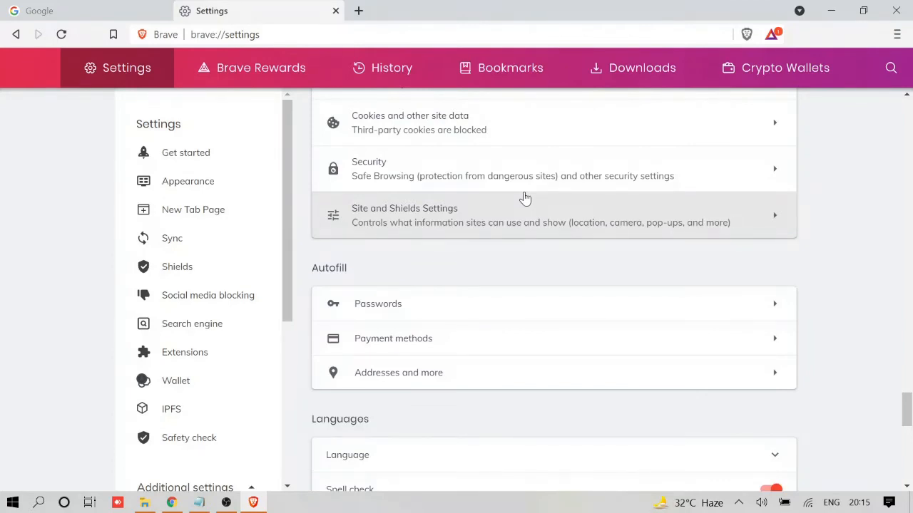
pyautogui.moveTo(524, 169)
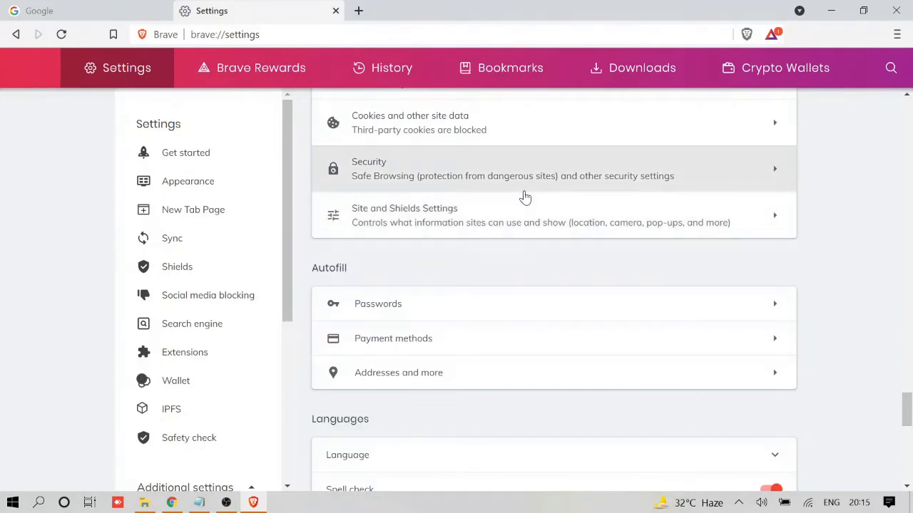